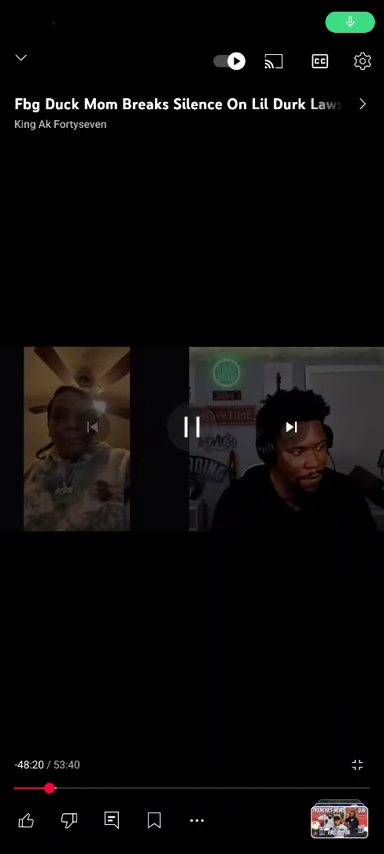
left_click(192, 426)
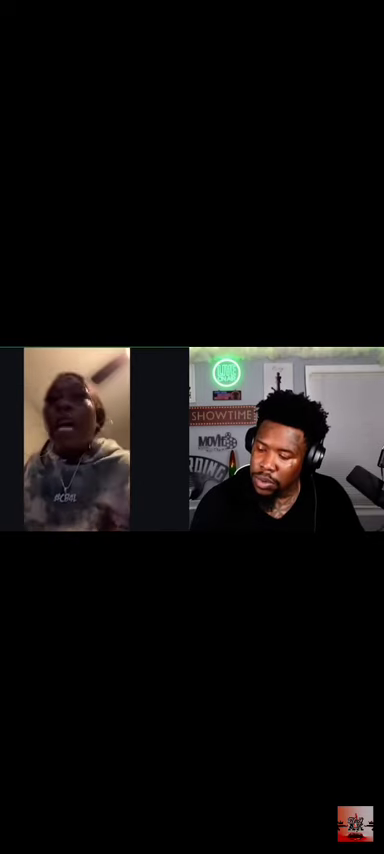
scroll("down", 3)
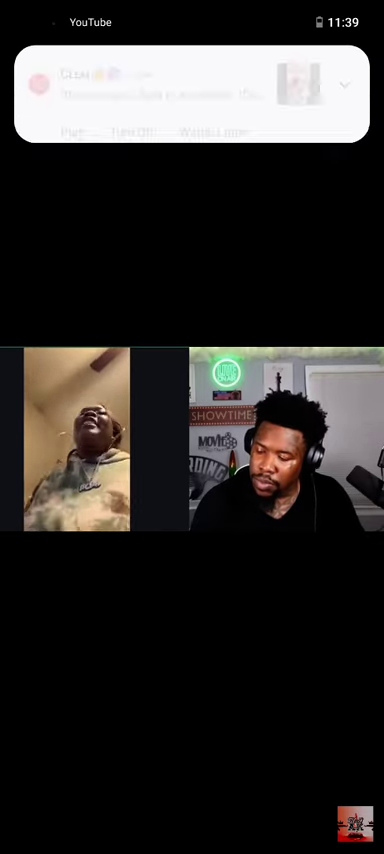